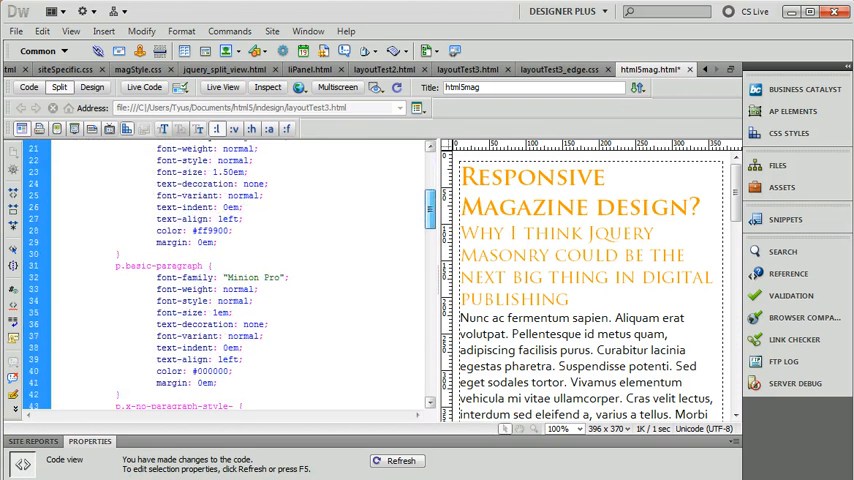
# Switch to layoutTest2.html to view its container and box col100 markup
pyautogui.scroll(-3)
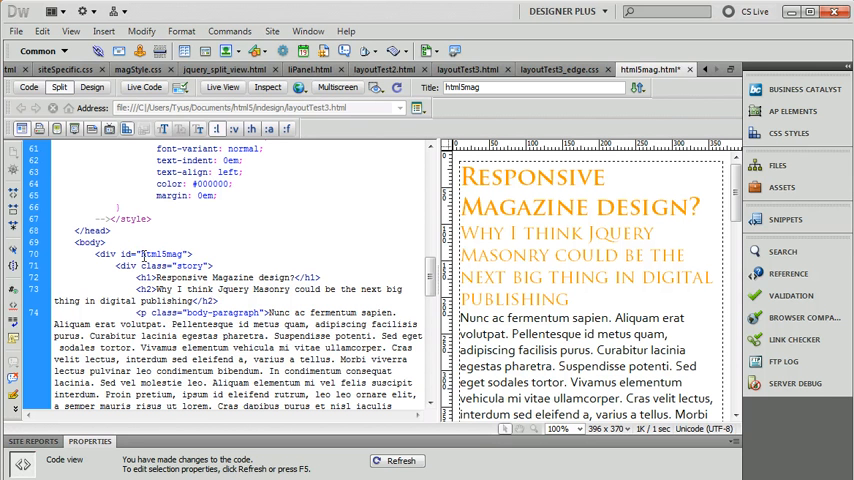
pyautogui.click(212, 301)
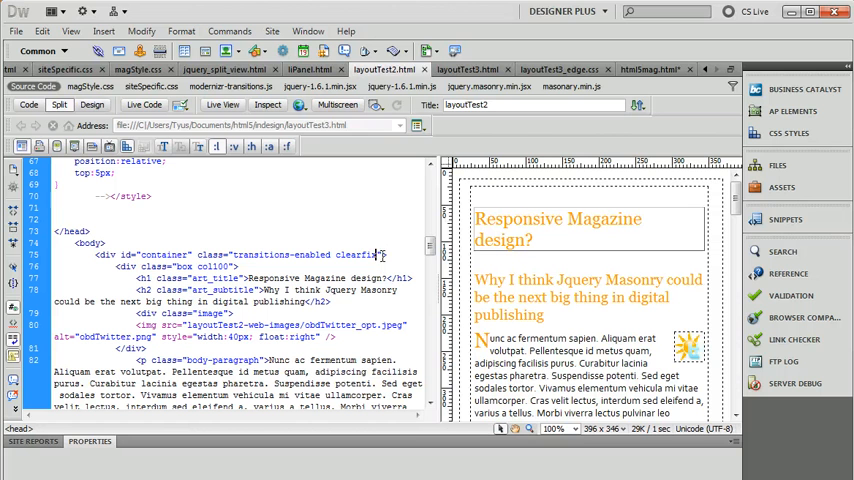
# Select layoutTest2's container class names so the outer div can become id container, classes transitions-enabled clearfix
pyautogui.doubleClick(290, 254)
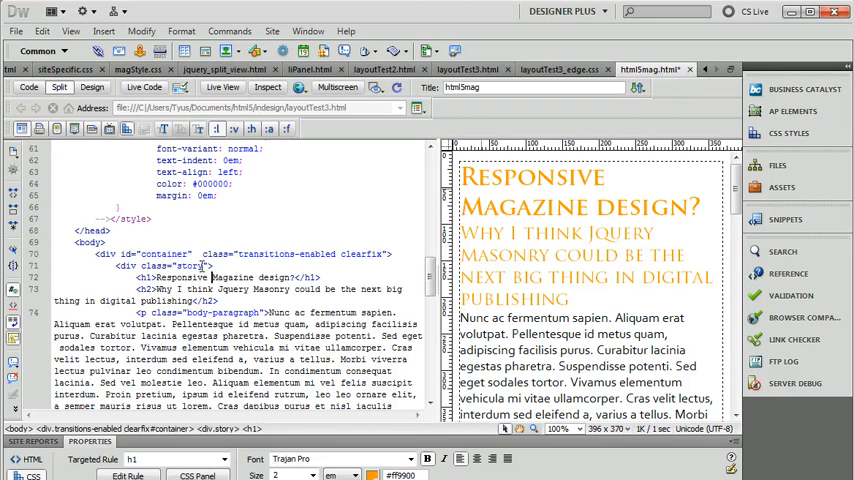
# Replace the first story div's class value with box first
pyautogui.doubleClick(188, 265)
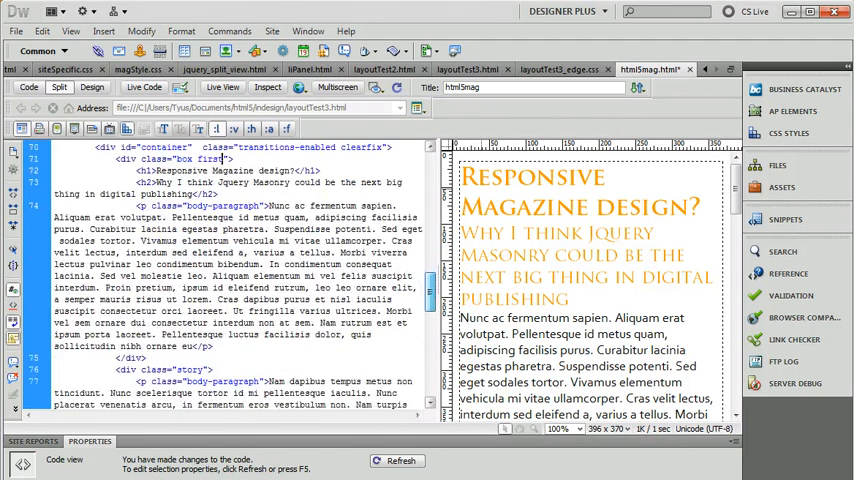
# Rename the next story divs' classes to box second and box third
pyautogui.scroll(-3)
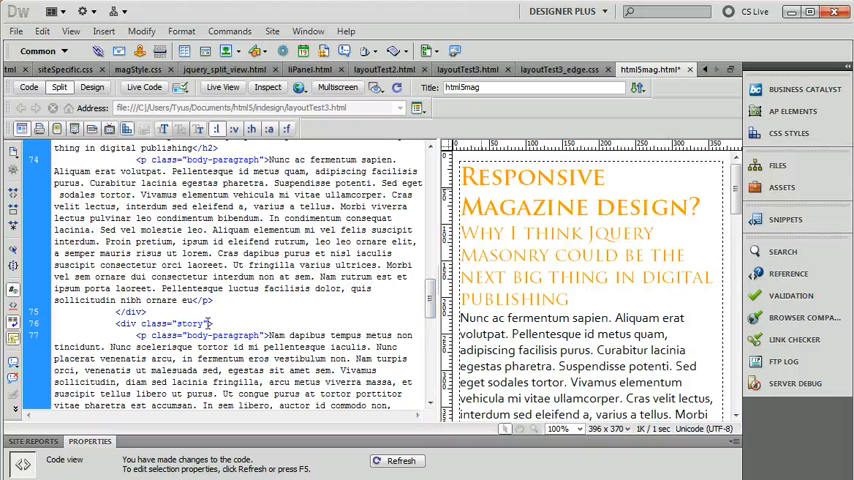
pyautogui.doubleClick(185, 323)
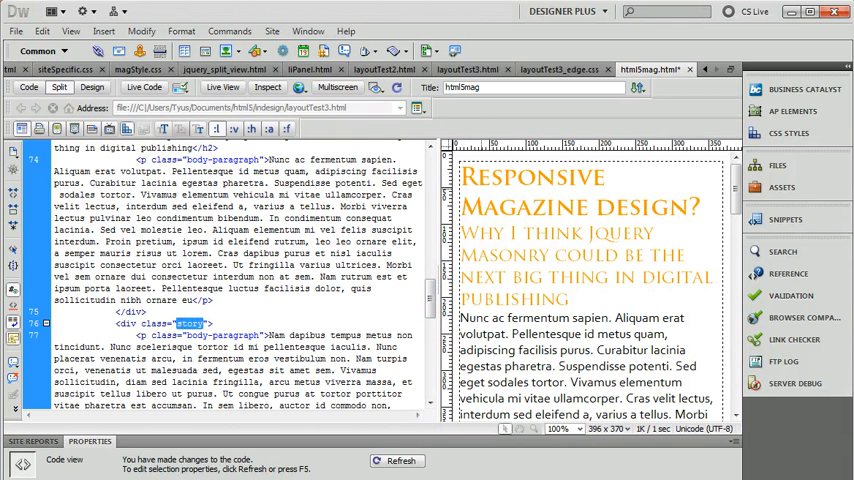
pyautogui.write('Box')
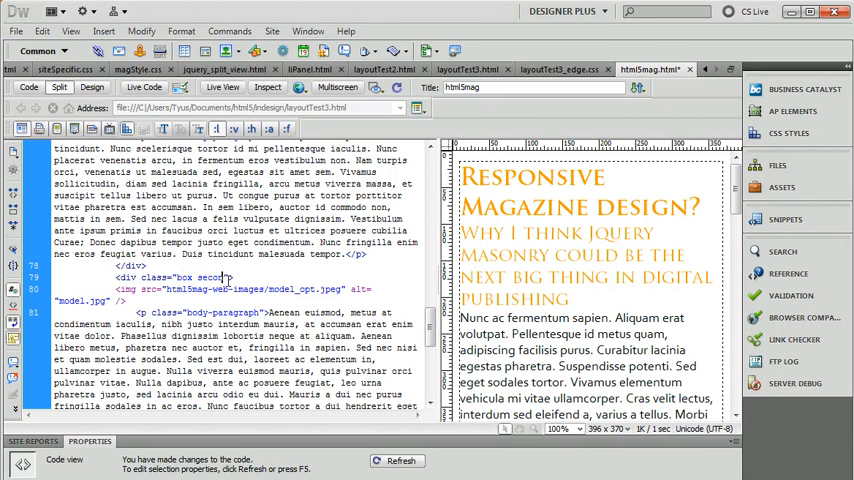
pyautogui.write('this')
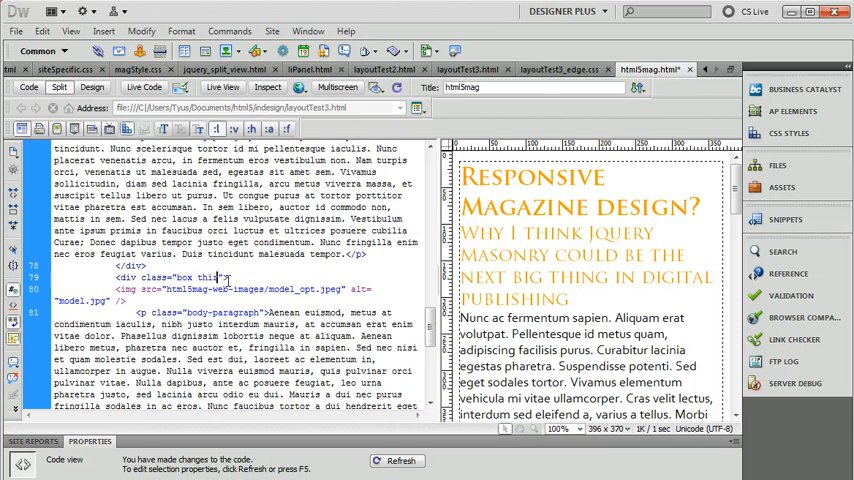
pyautogui.write('hird')
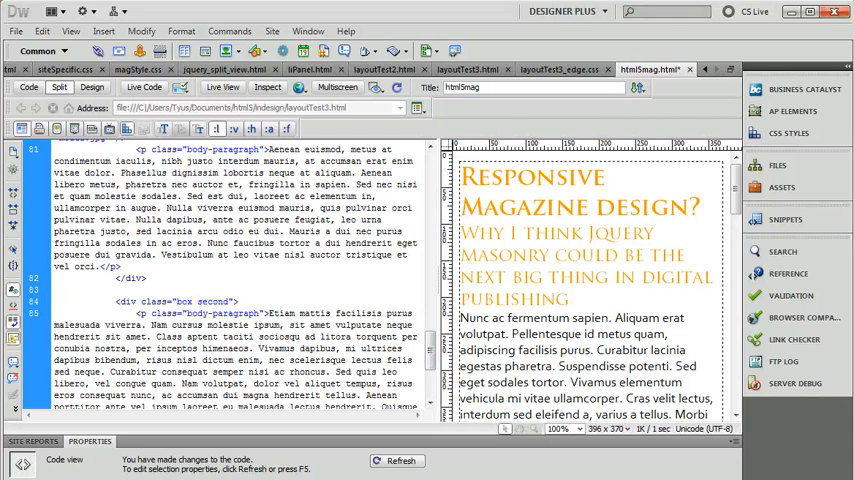
# Change the last box's class from second to box fourth
pyautogui.doubleClick(214, 301)
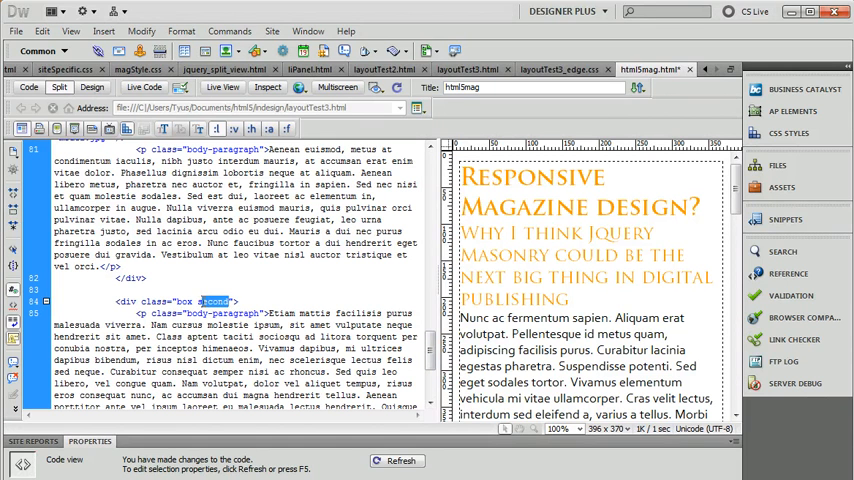
pyautogui.write('fourth')
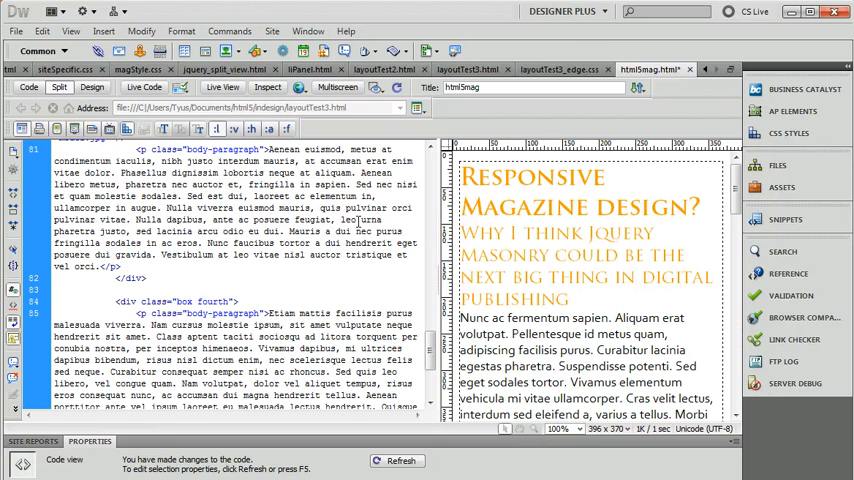
pyautogui.click(227, 301)
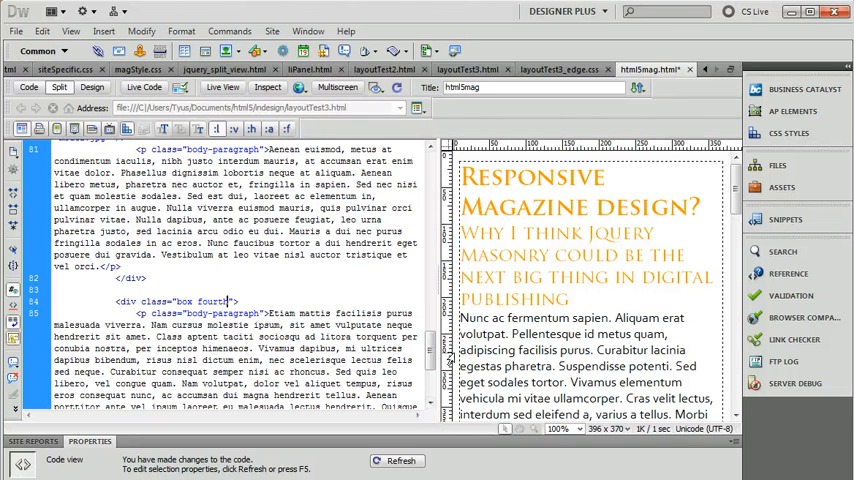
# Scroll to the third box's model.jpg img to add width:100px; float:right and save
pyautogui.scroll(-3)
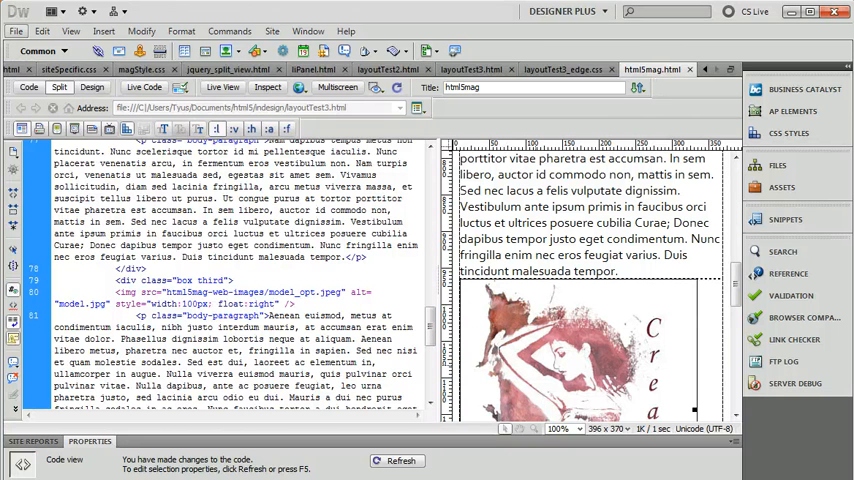
pyautogui.click(17, 31)
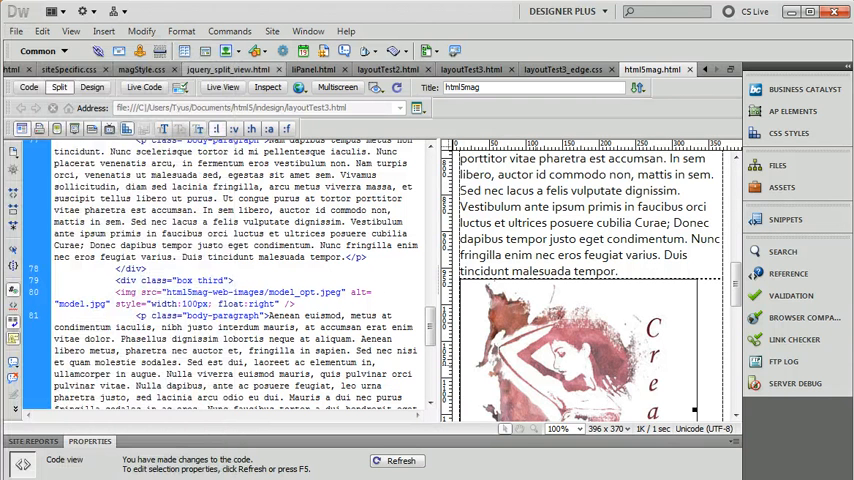
pyautogui.click(232, 280)
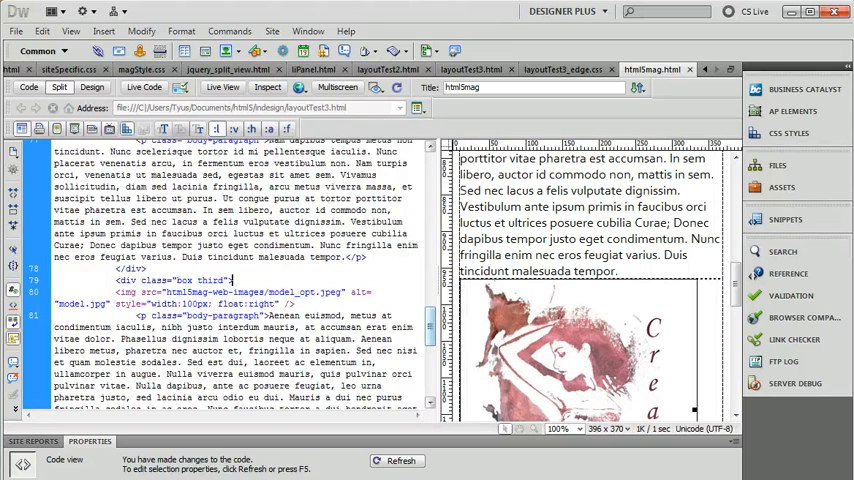